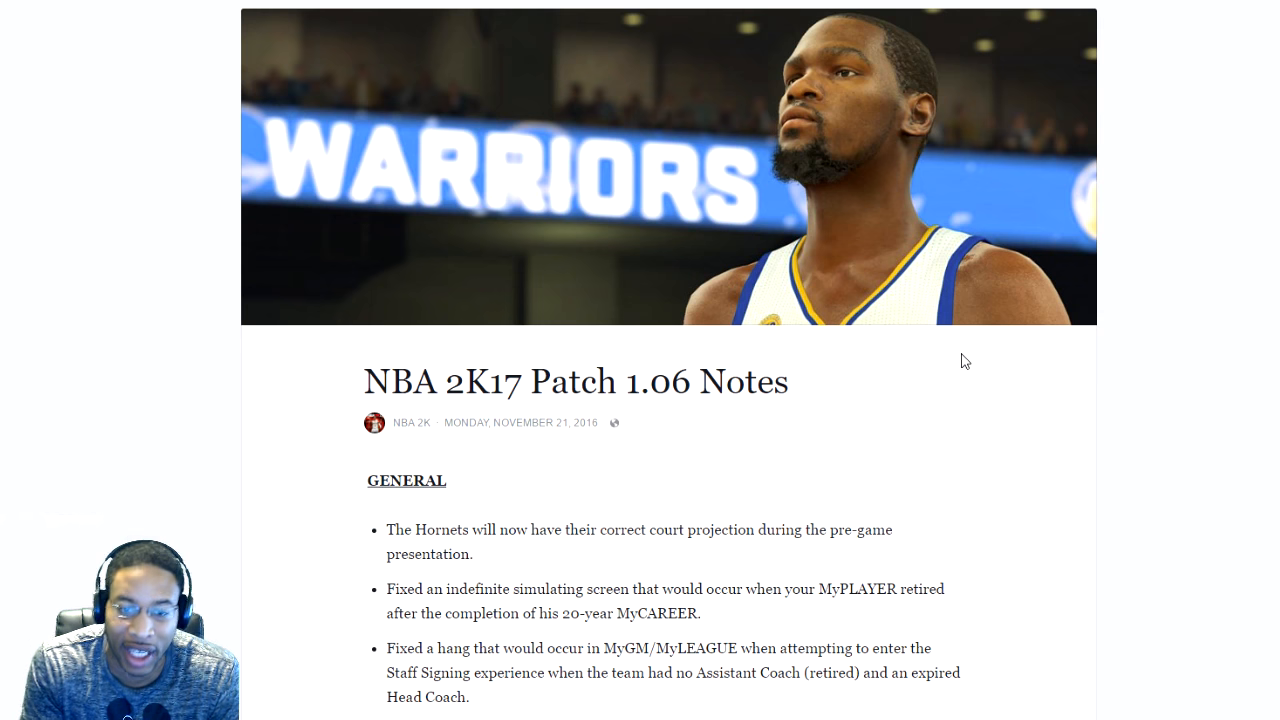
pyautogui.moveTo(1008, 366)
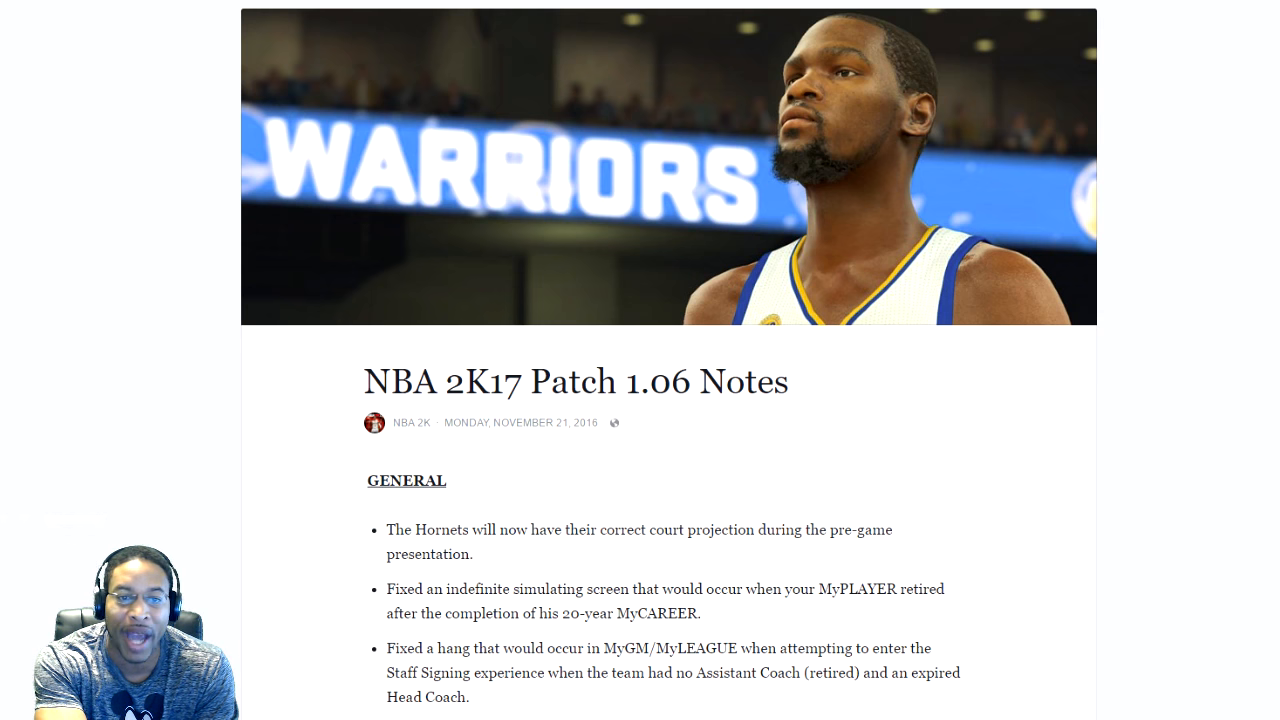
pyautogui.moveTo(1196, 282)
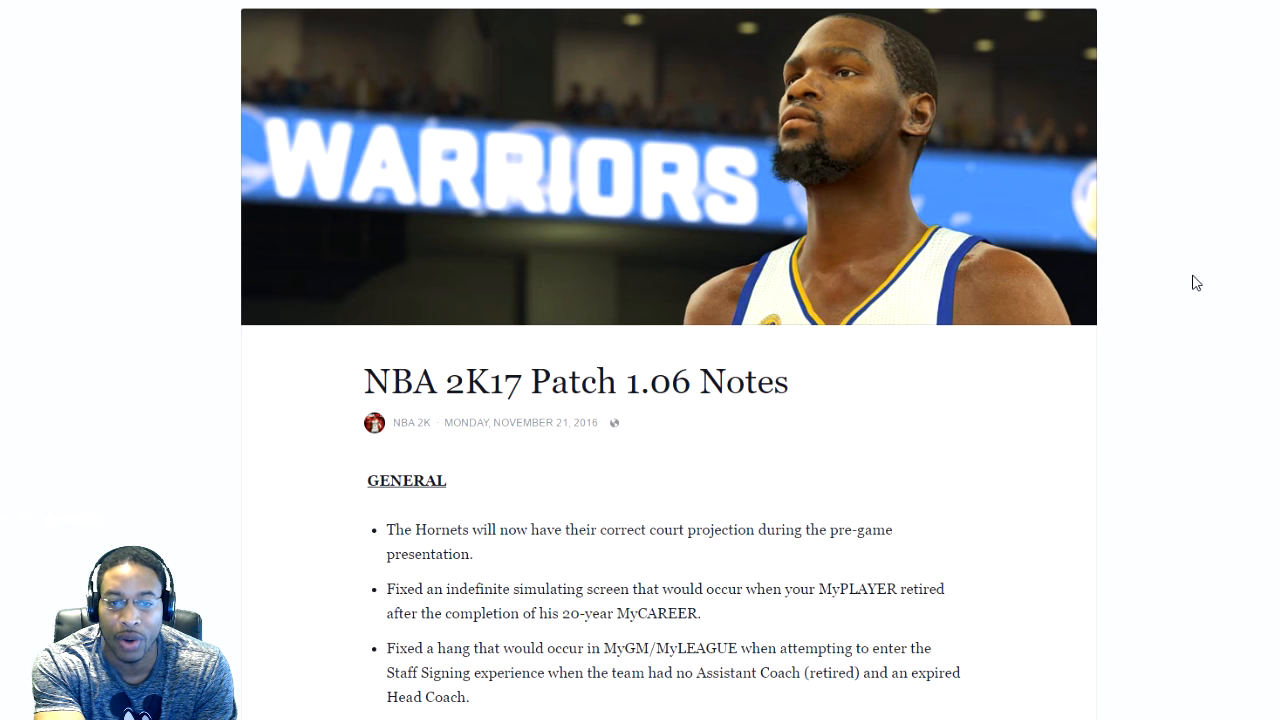
pyautogui.scroll(-3)
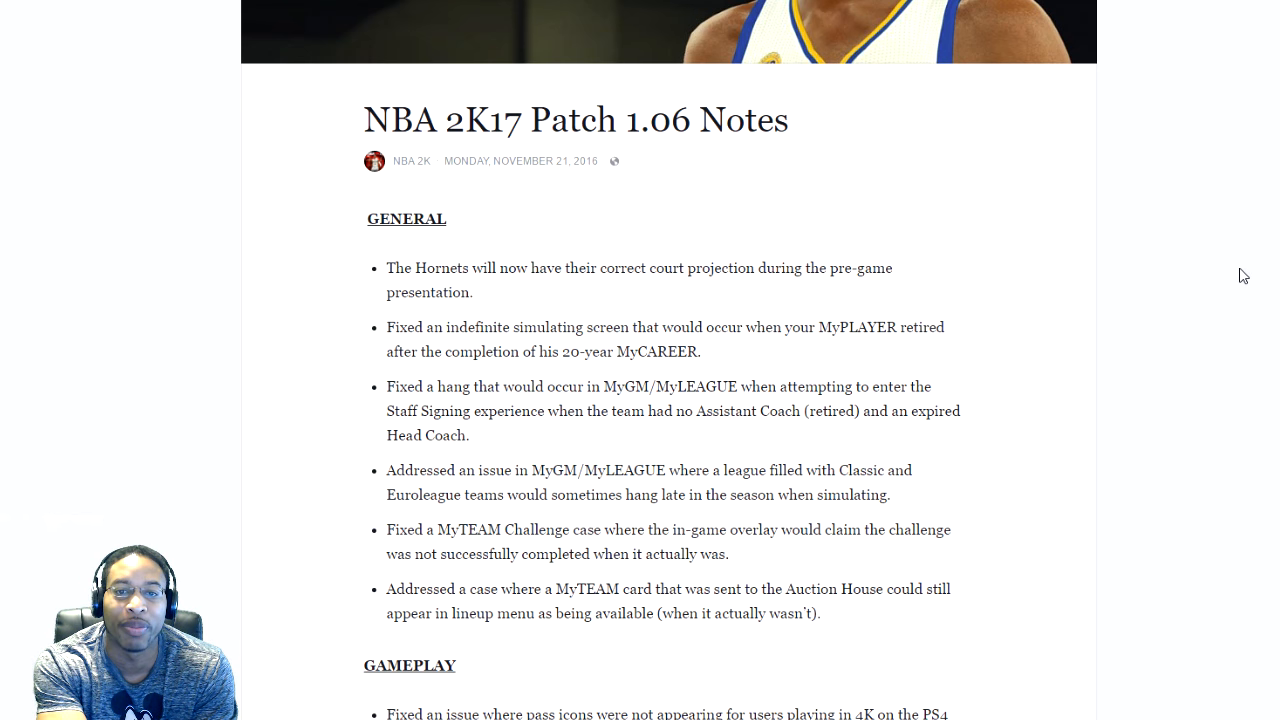
pyautogui.scroll(-3)
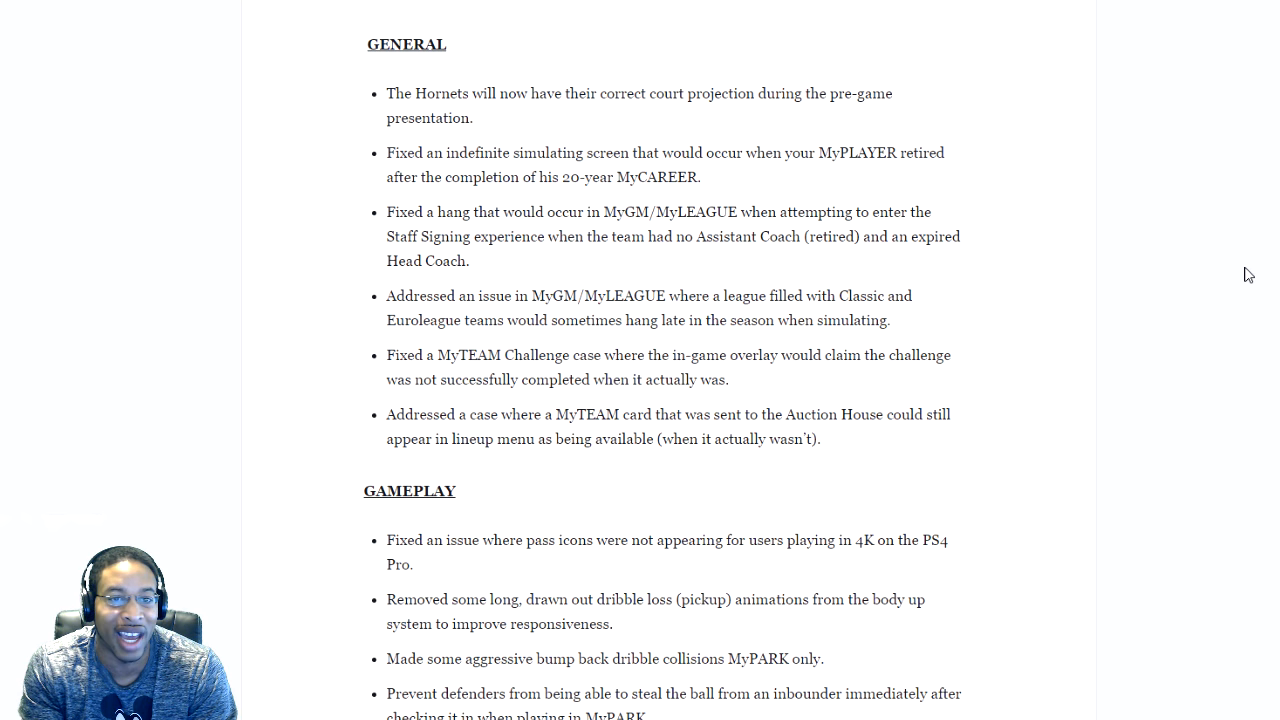
pyautogui.scroll(-3)
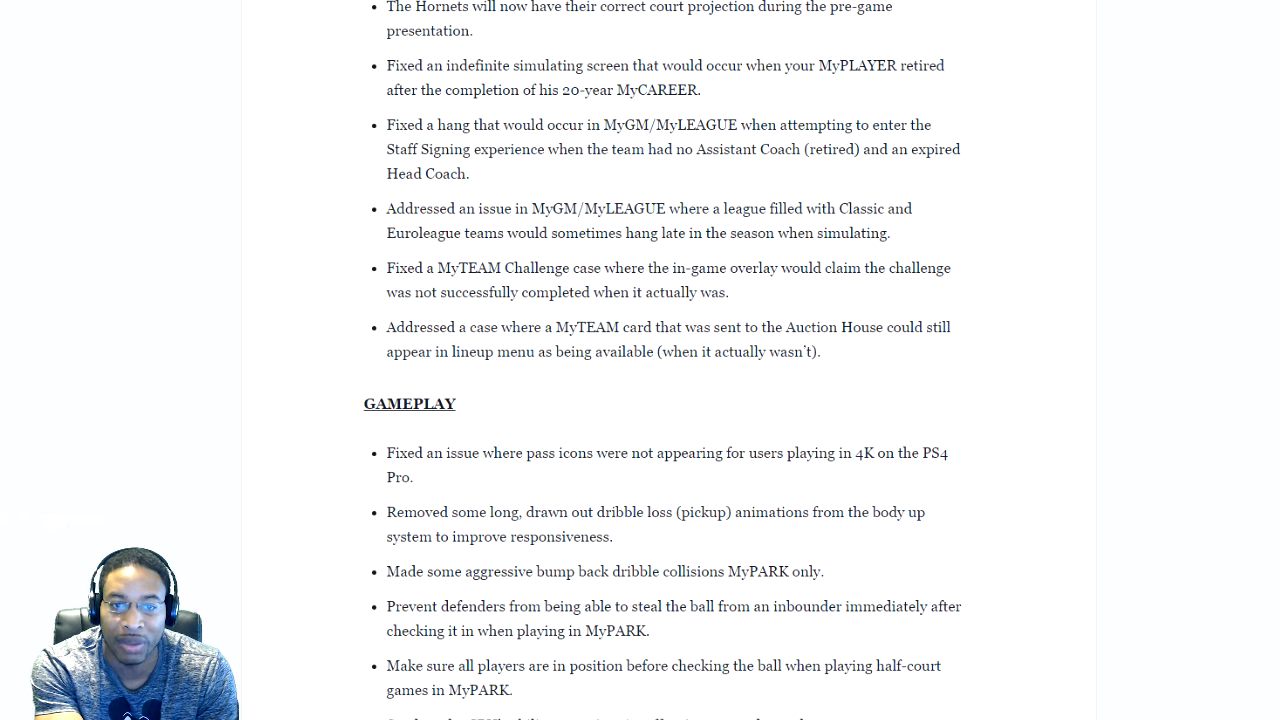
pyautogui.scroll(-3)
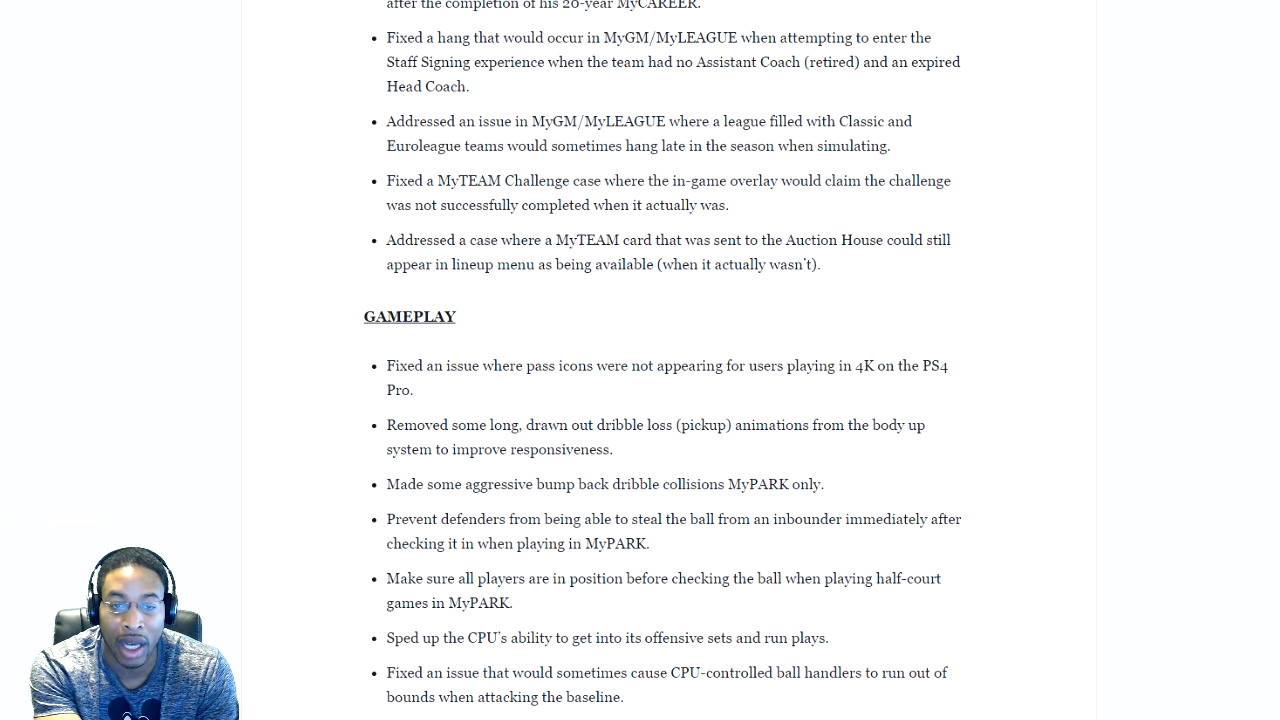
pyautogui.scroll(-3)
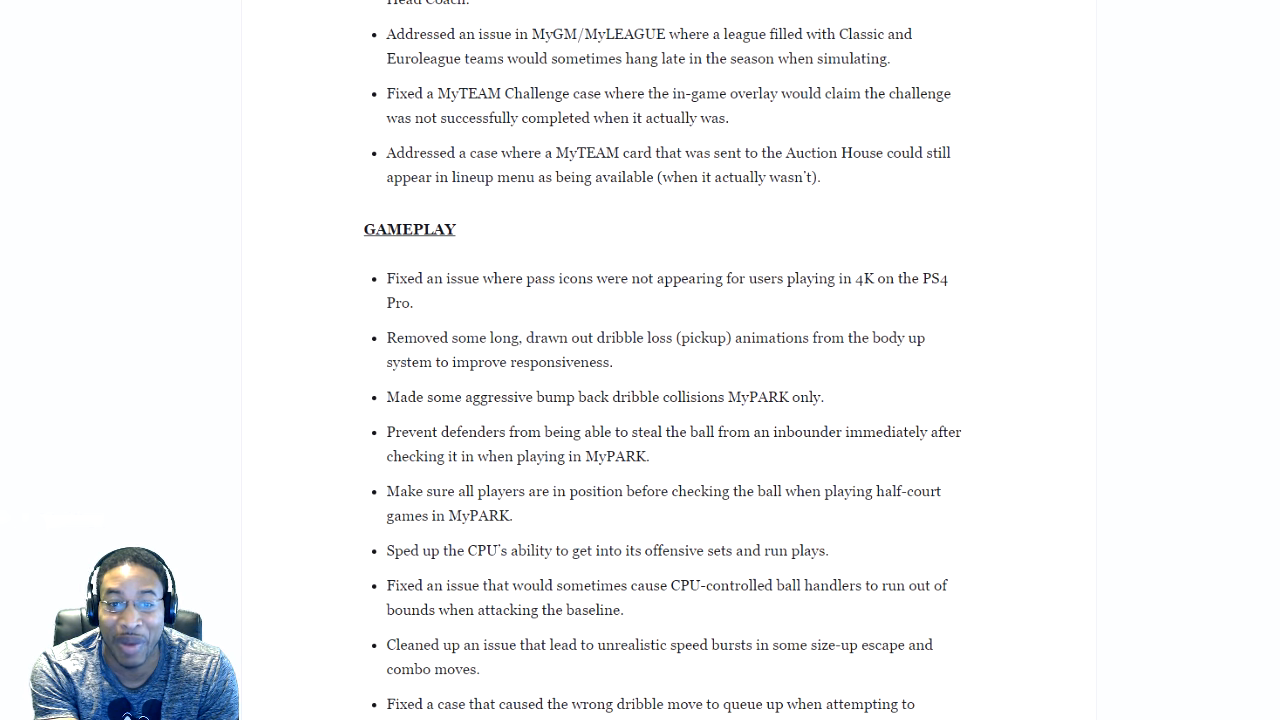
pyautogui.scroll(-3)
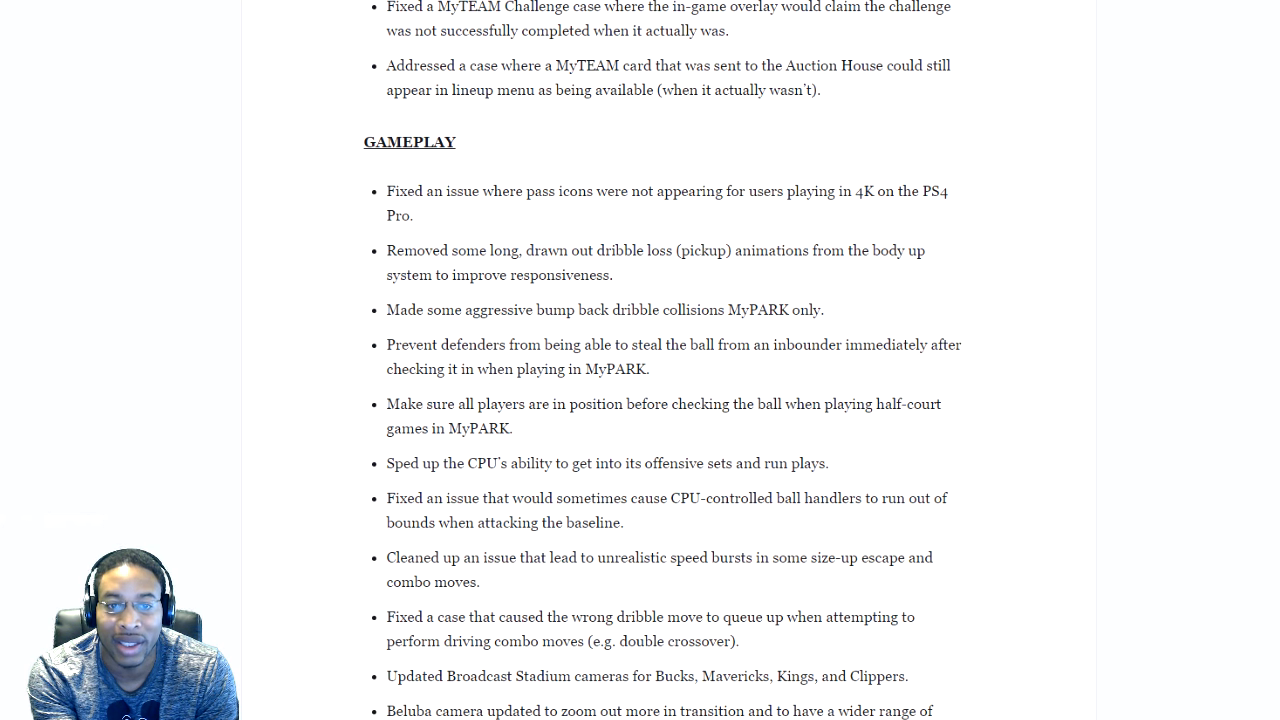
pyautogui.scroll(-3)
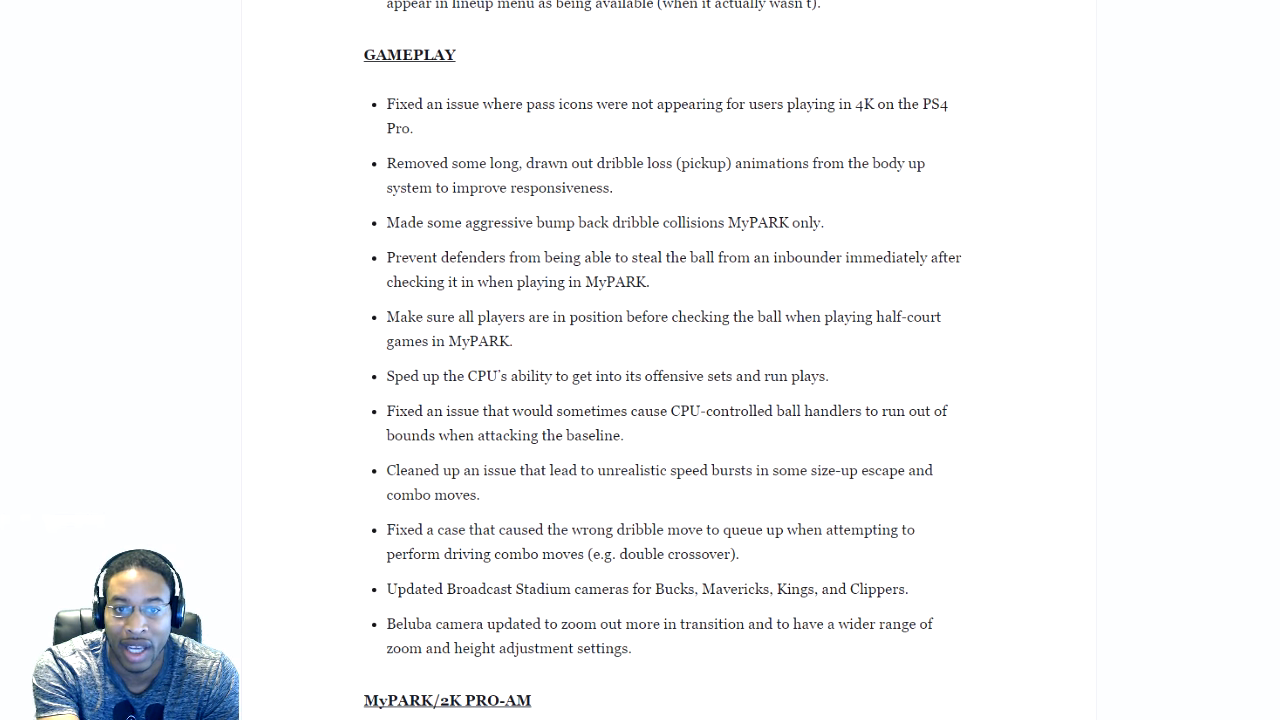
pyautogui.scroll(-3)
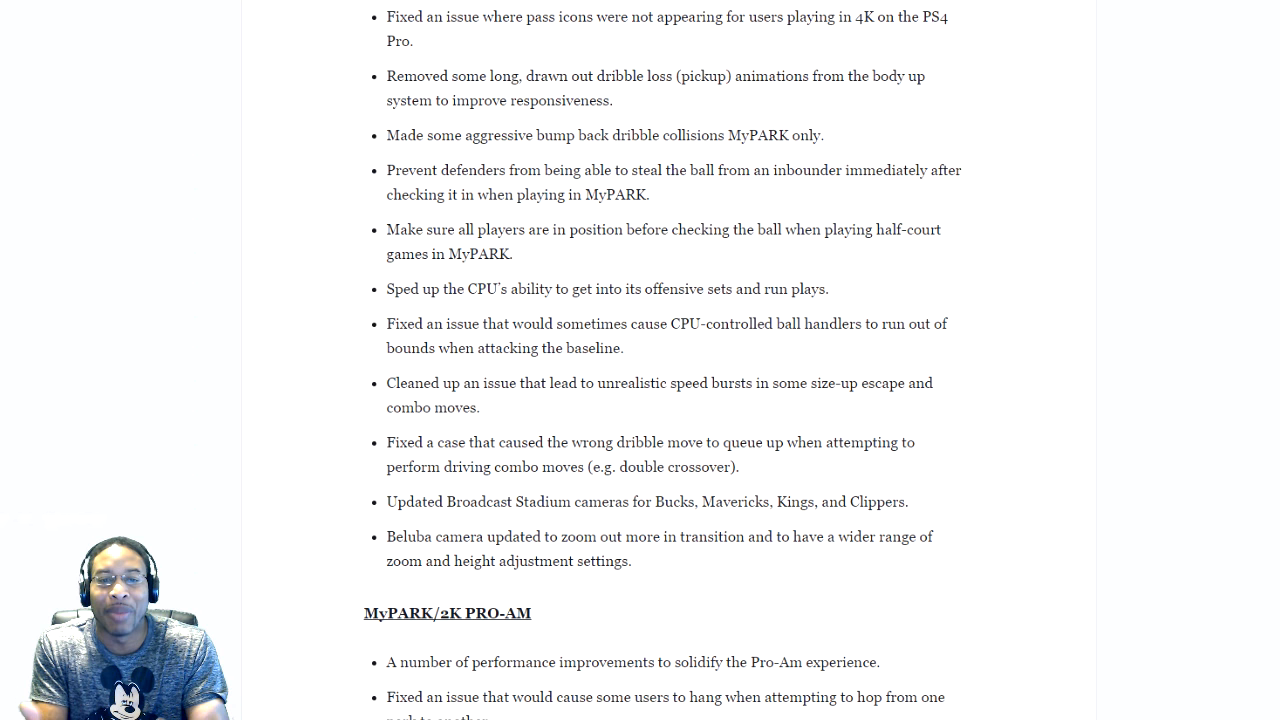
pyautogui.scroll(-3)
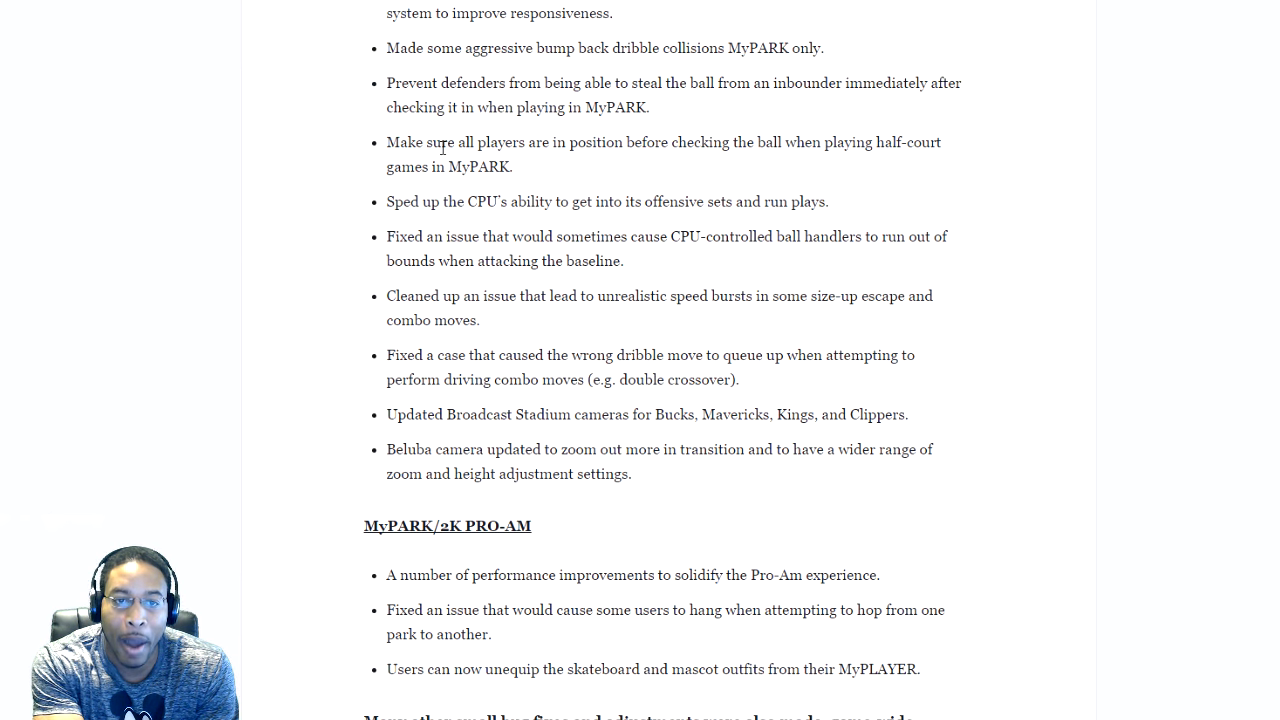
pyautogui.moveTo(810, 164)
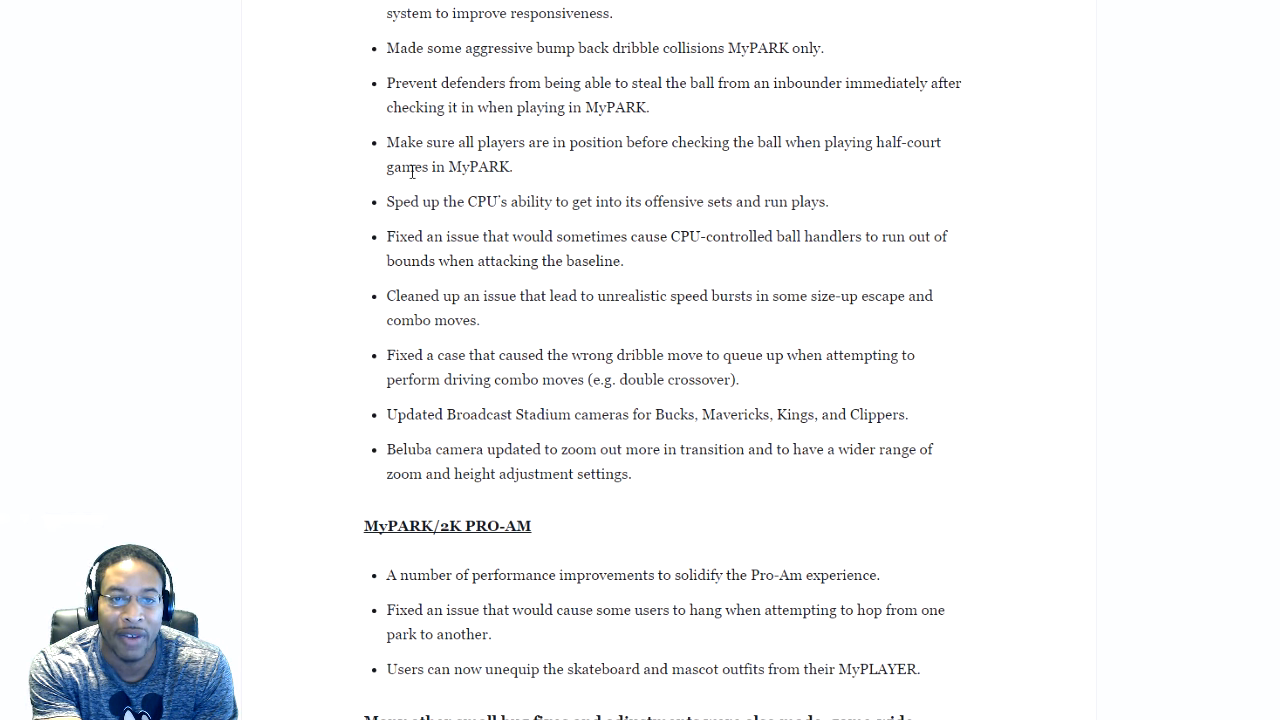
pyautogui.moveTo(1032, 192)
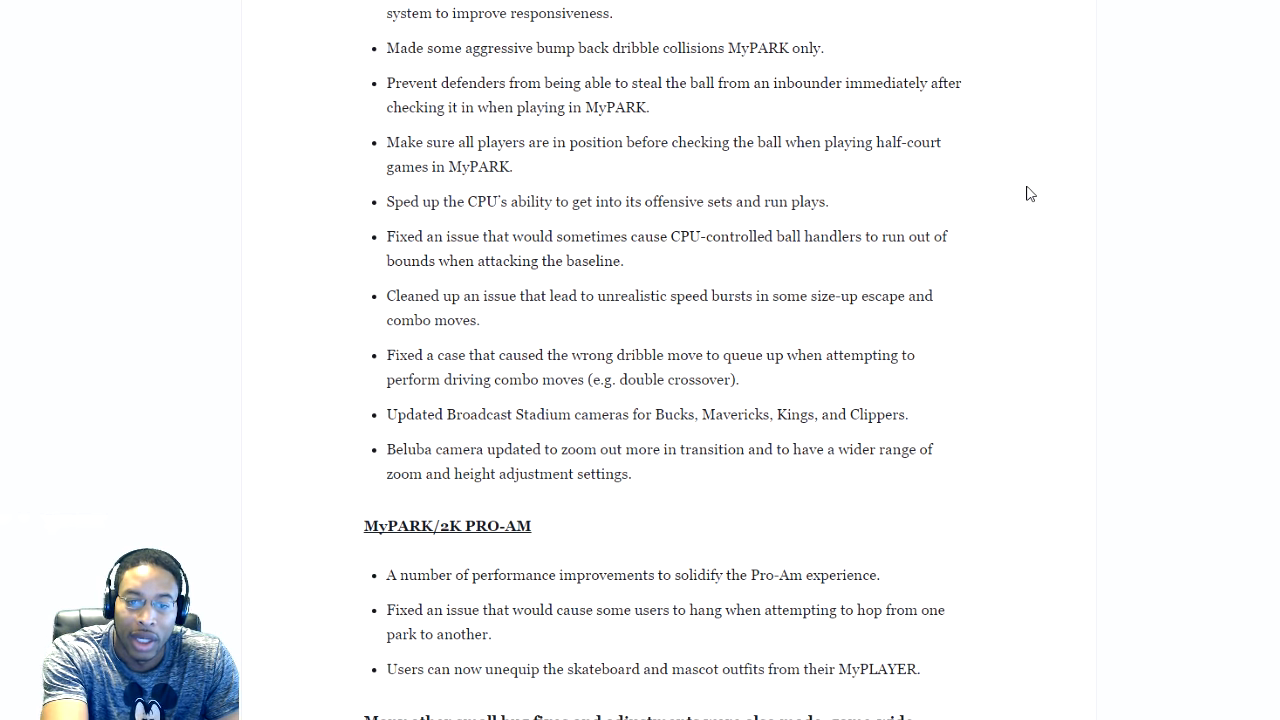
pyautogui.scroll(-3)
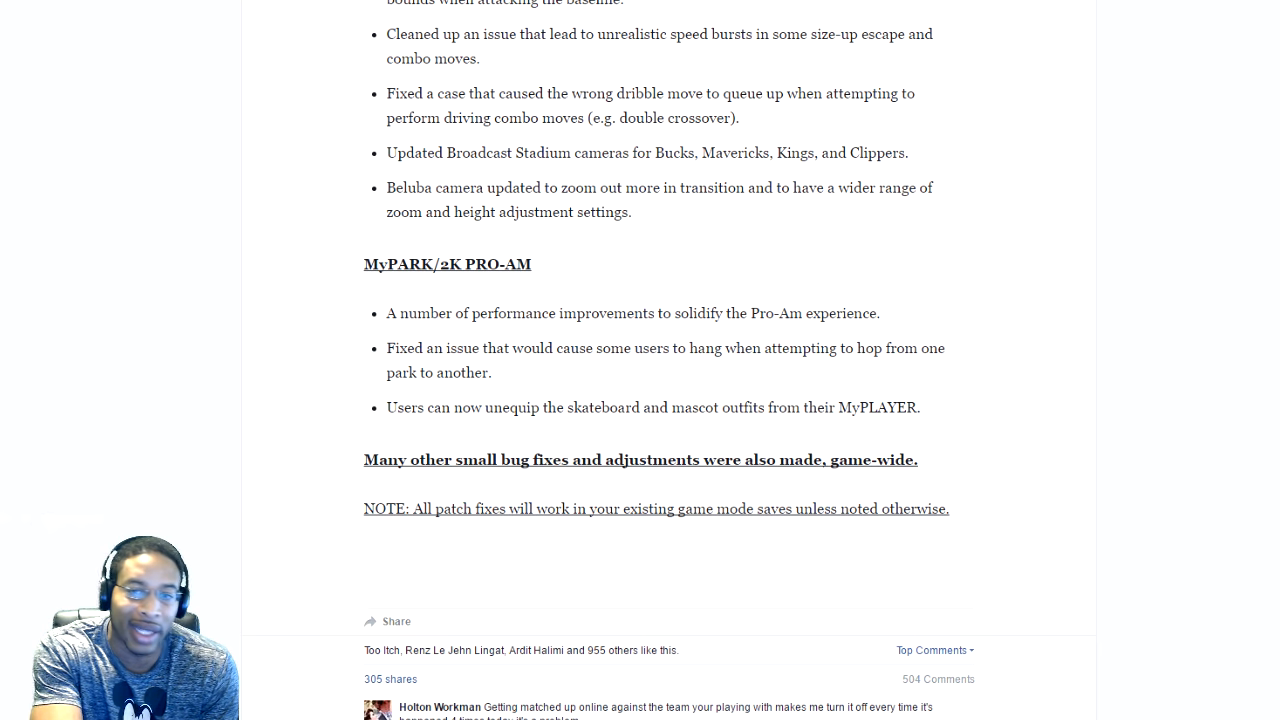
pyautogui.scroll(3)
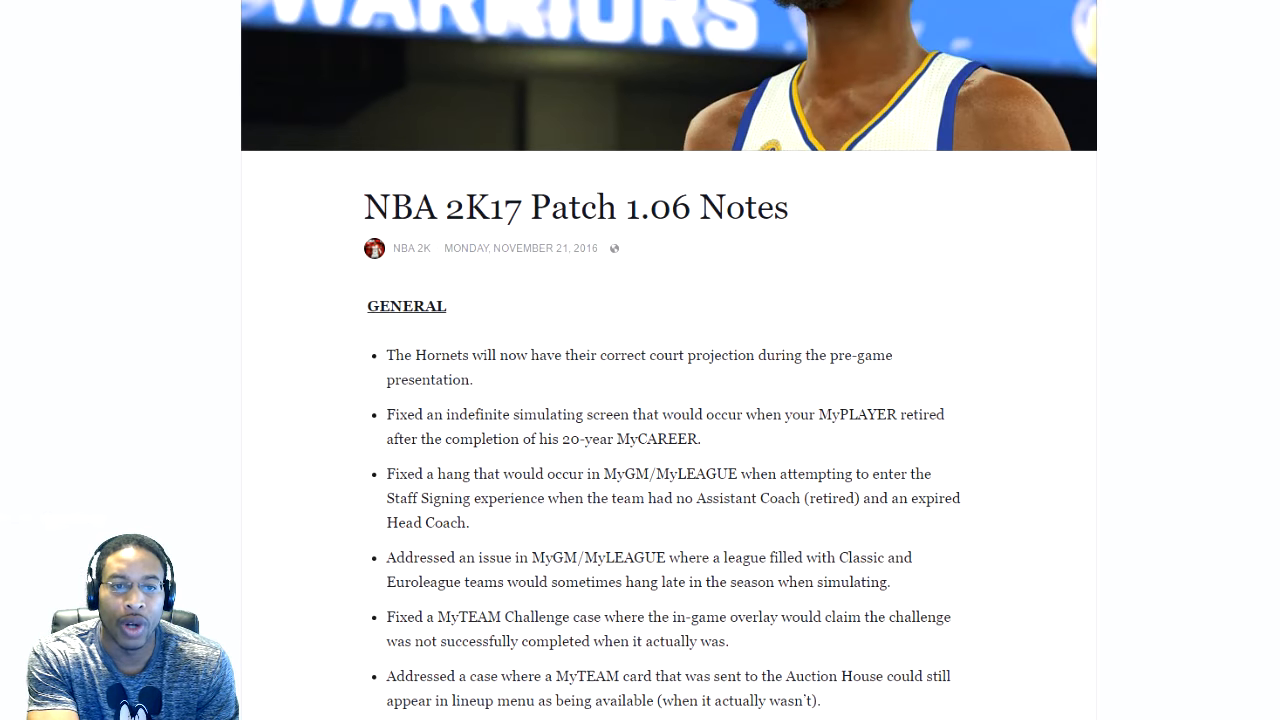
pyautogui.scroll(-3)
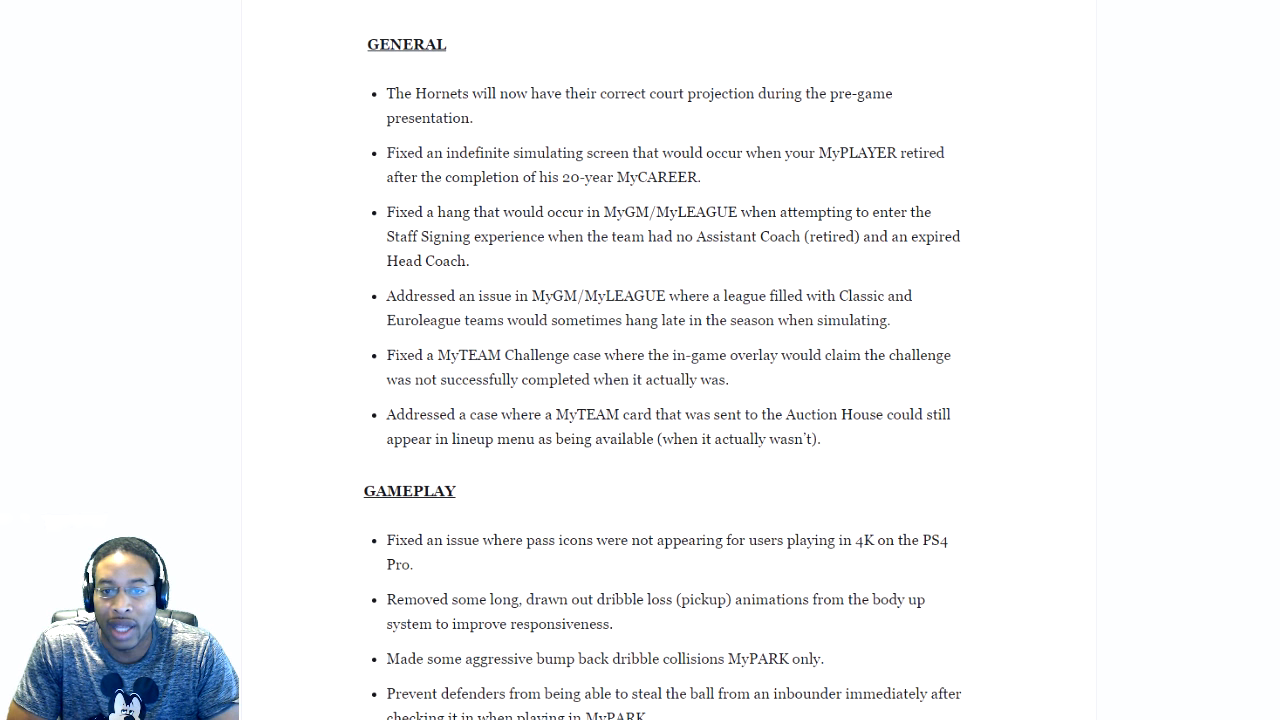
pyautogui.scroll(-3)
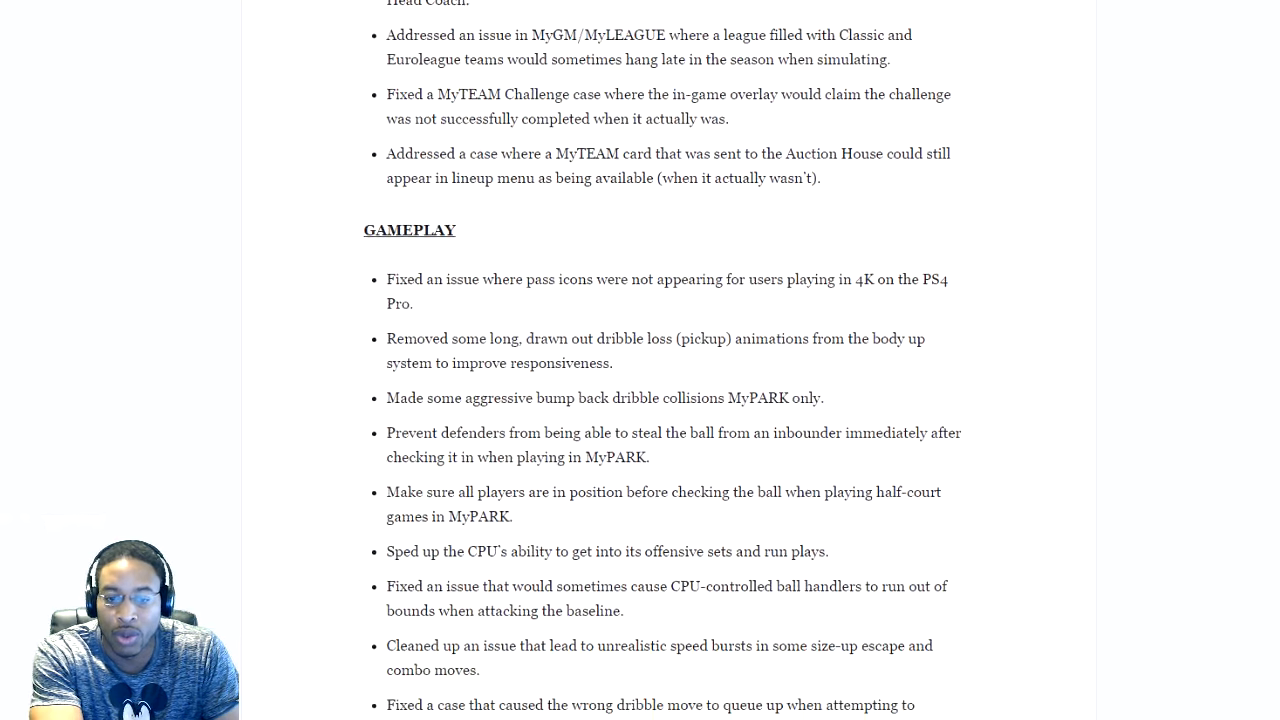
pyautogui.scroll(-3)
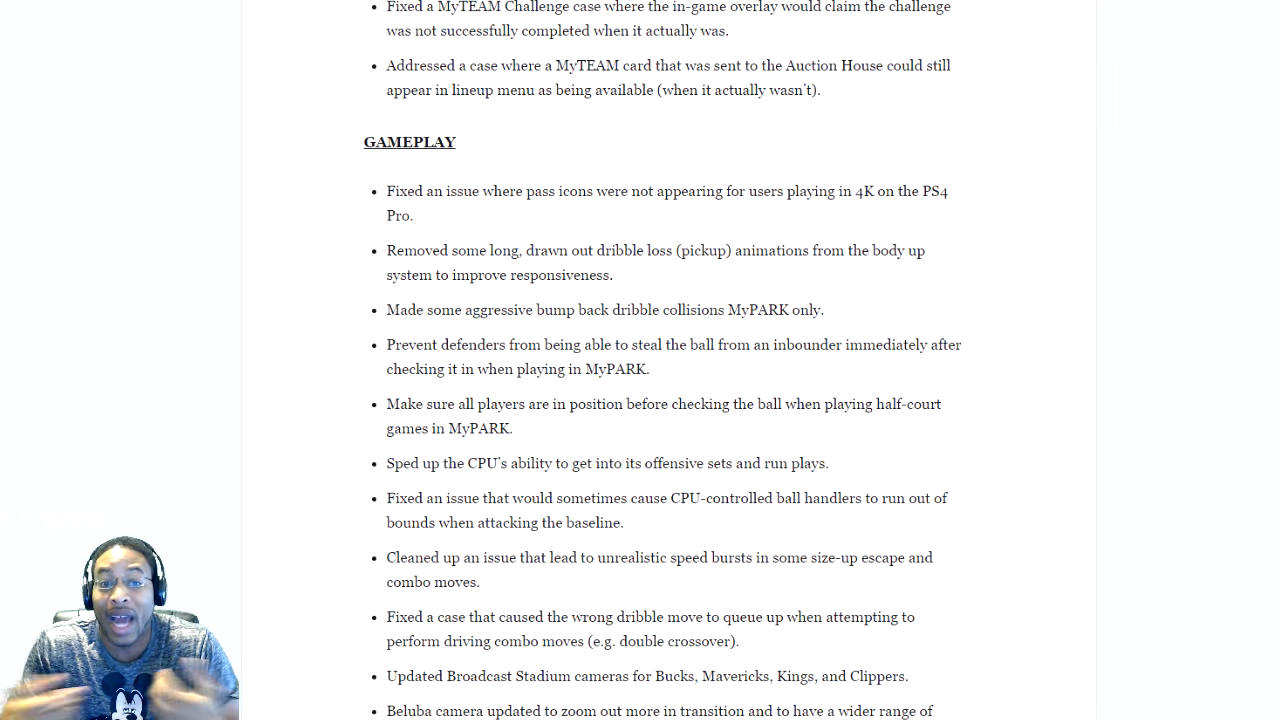